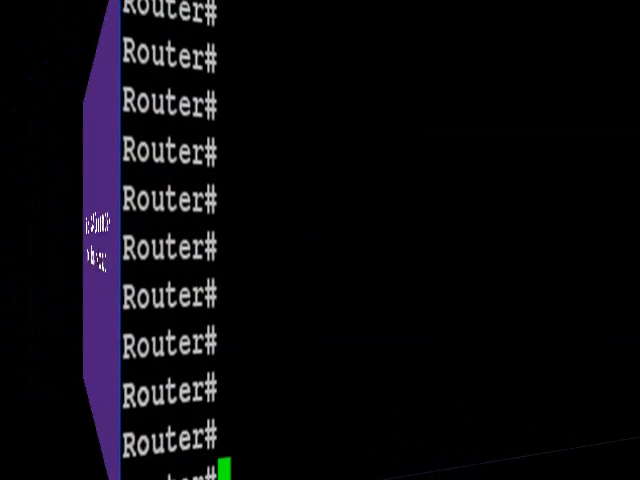
- Enter the mistyped command 'capy' at Router#, triggering a failed domain lookup and unknown-command error
type("capy")
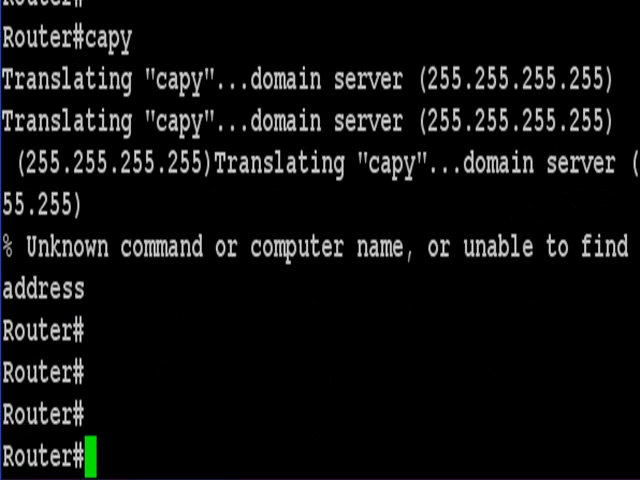
- Enter 'no ip domain-lookup' at the privileged Router# prompt, which is rejected as invalid input
type("no ip")
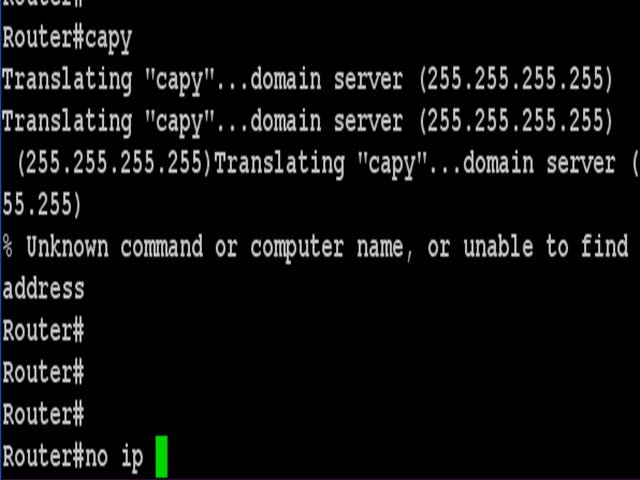
type("domain-")
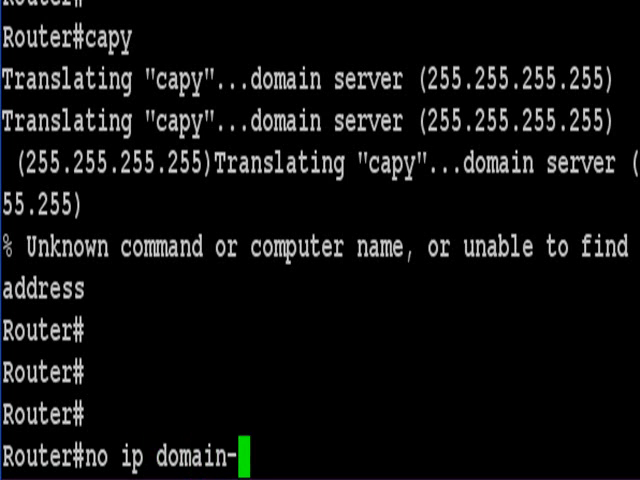
type("lookup")
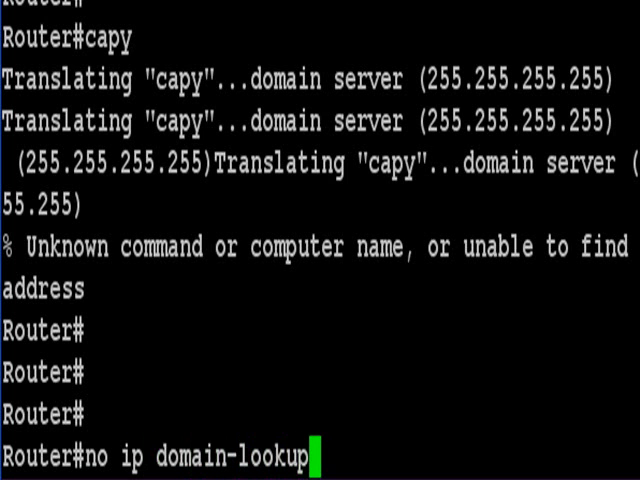
key("Return")
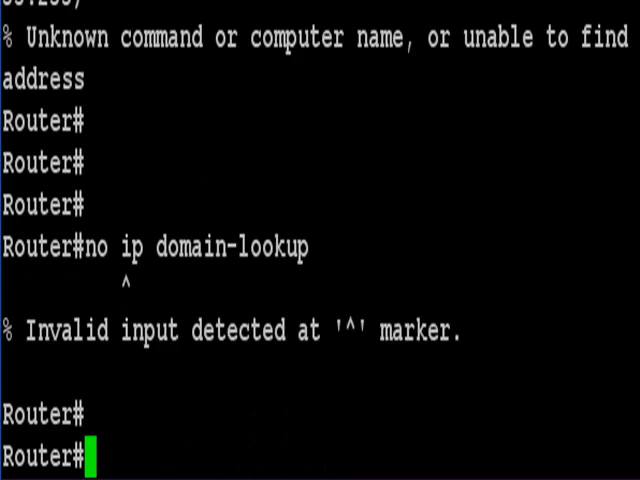
- Enter global config with 'conf t' and apply 'no ip domain-lookup' to disable DNS lookup of mistyped commands
type("conf t")
type("no ip")
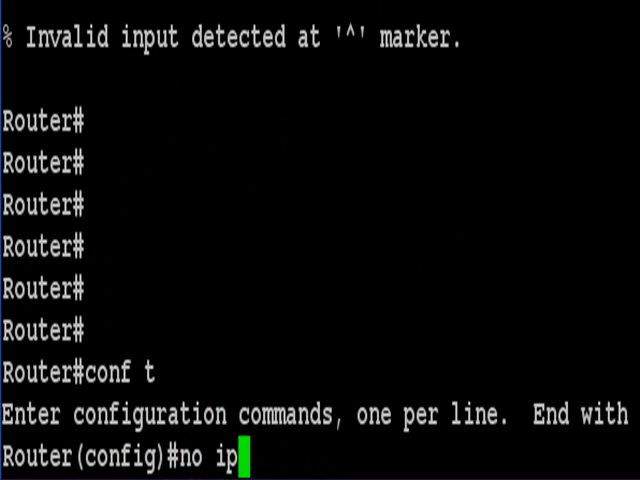
type("domain-")
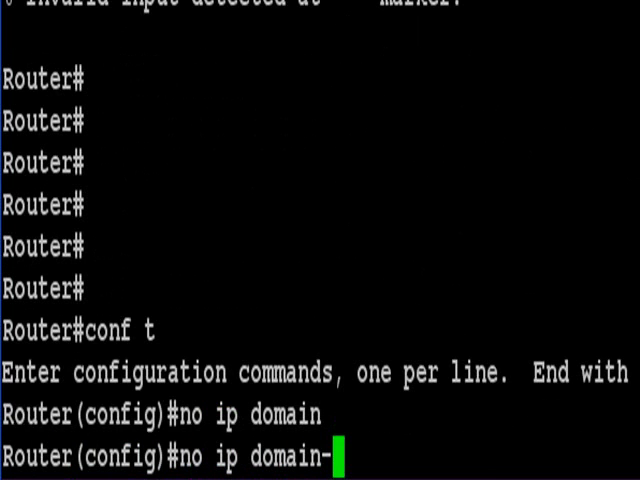
type("loo")
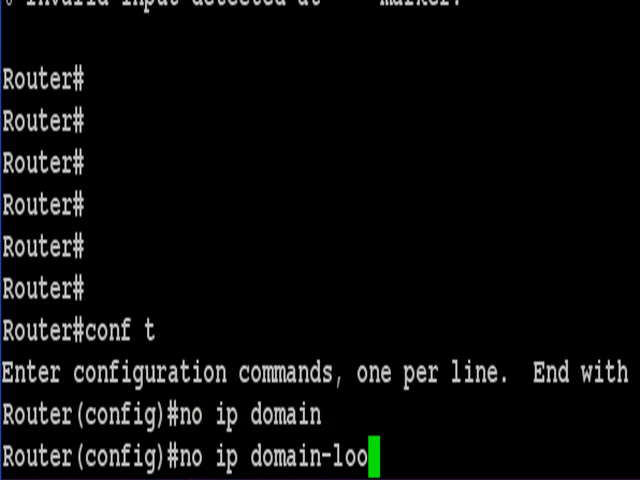
key("Return")
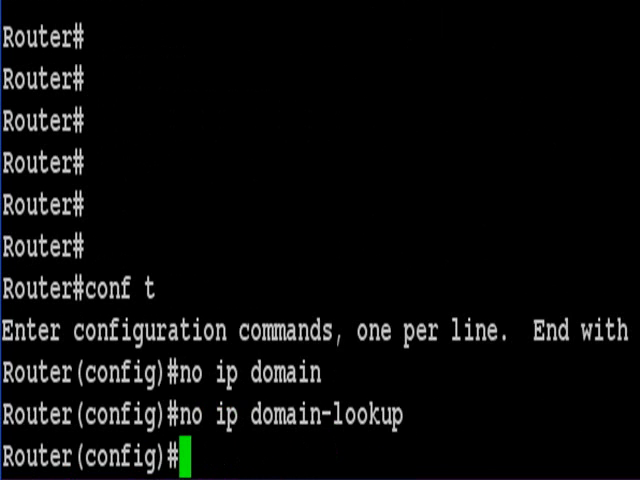
key("enter")
type("exi")
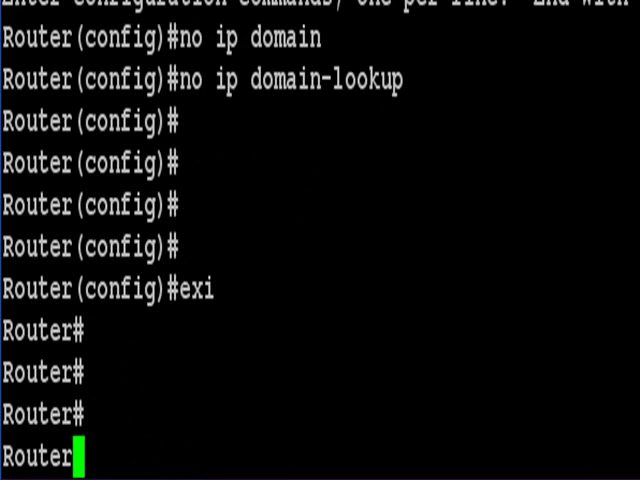
type("ca")
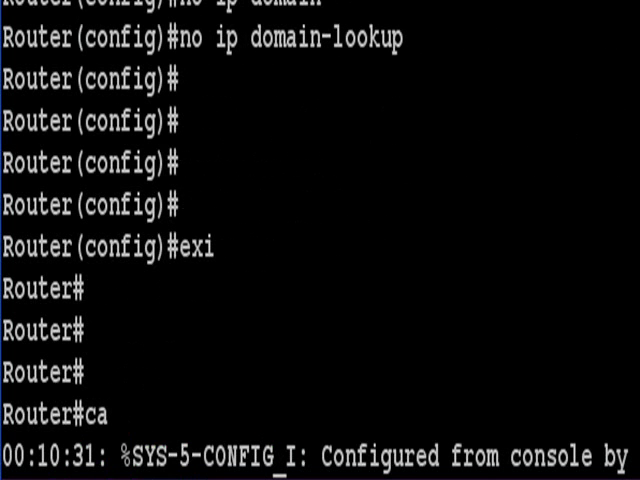